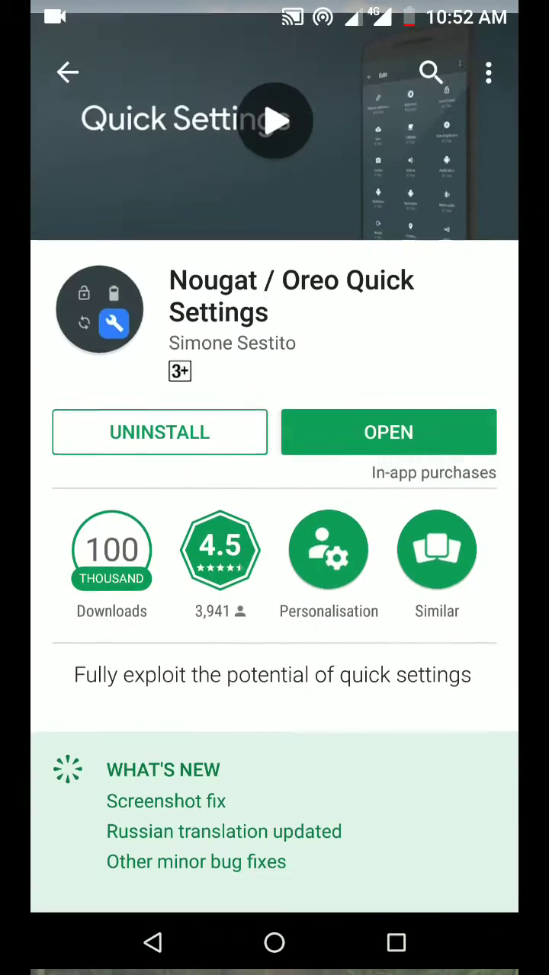
- Uninstall Nougat / Oreo Quick Settings from its Play Store page, then install it again
{"action": "left_click", "coordinate": [160, 433]}
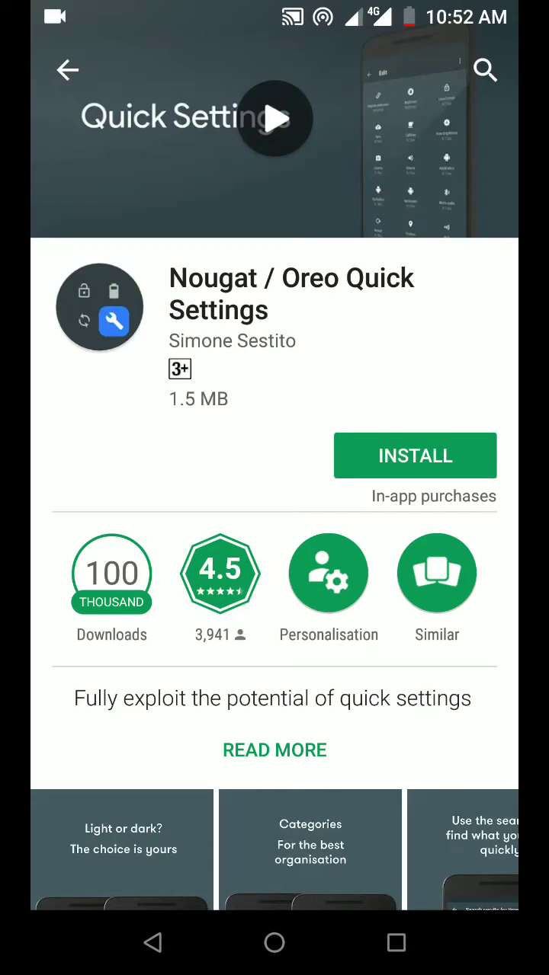
{"action": "scroll", "scroll_direction": "up", "scroll_amount": 3}
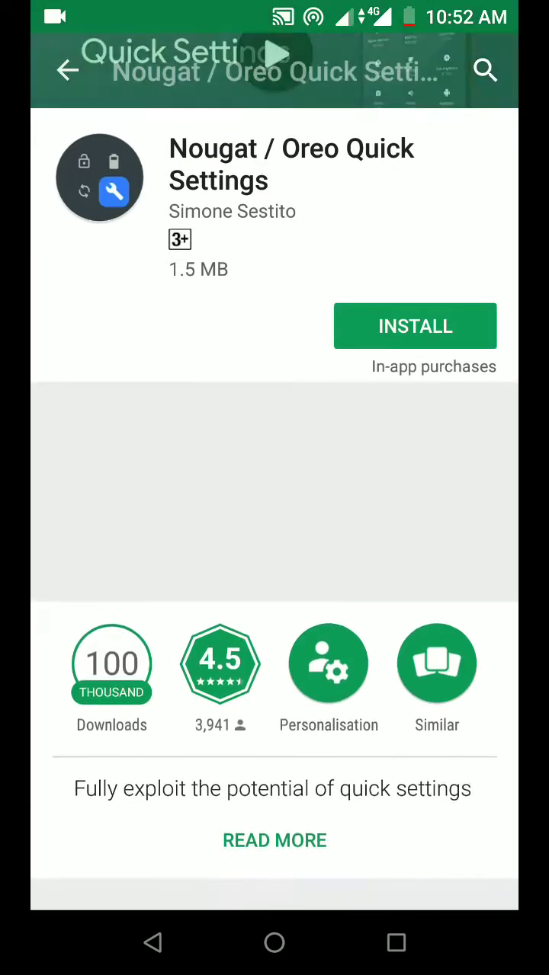
{"action": "left_click", "coordinate": [414, 326]}
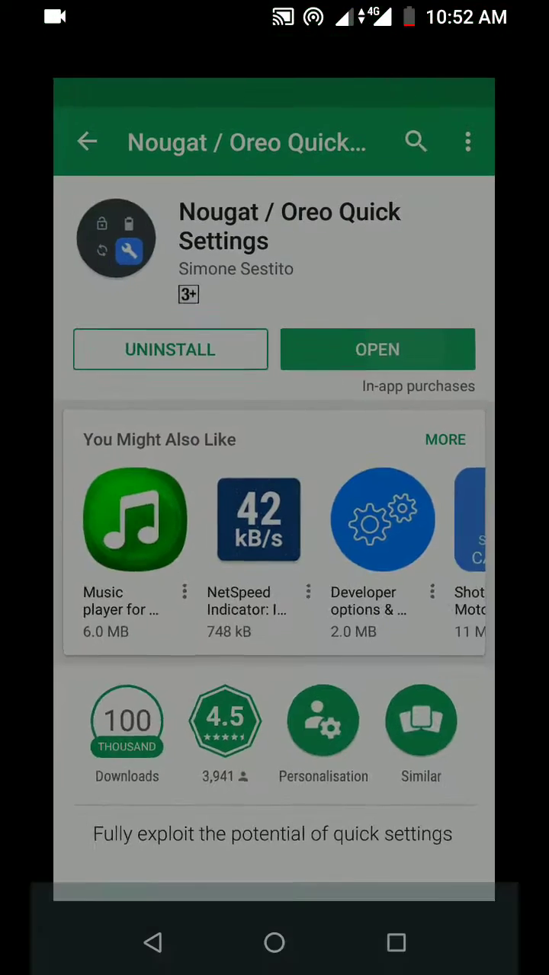
- Launch the Quick Settings app and go to its list of available tiles
{"action": "left_click", "coordinate": [378, 349]}
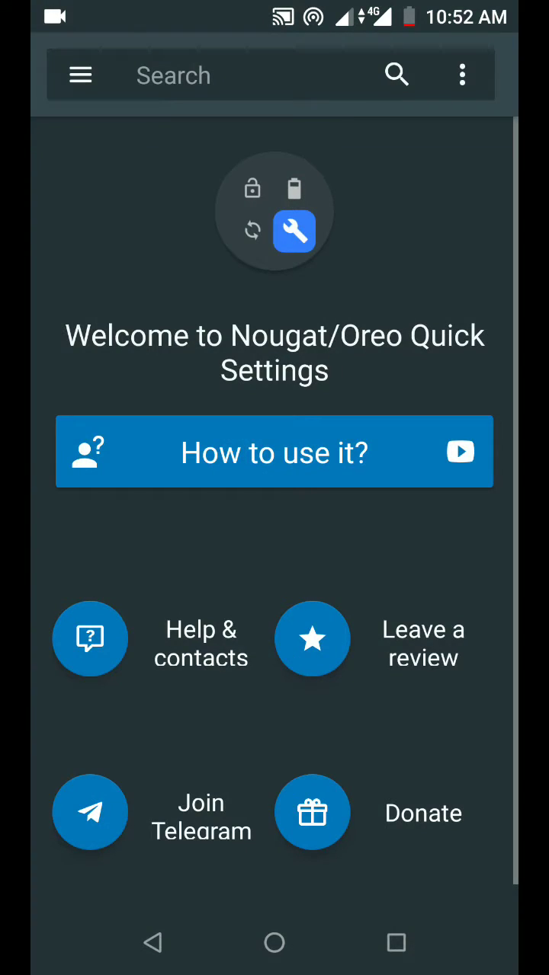
{"action": "left_click", "coordinate": [80, 75]}
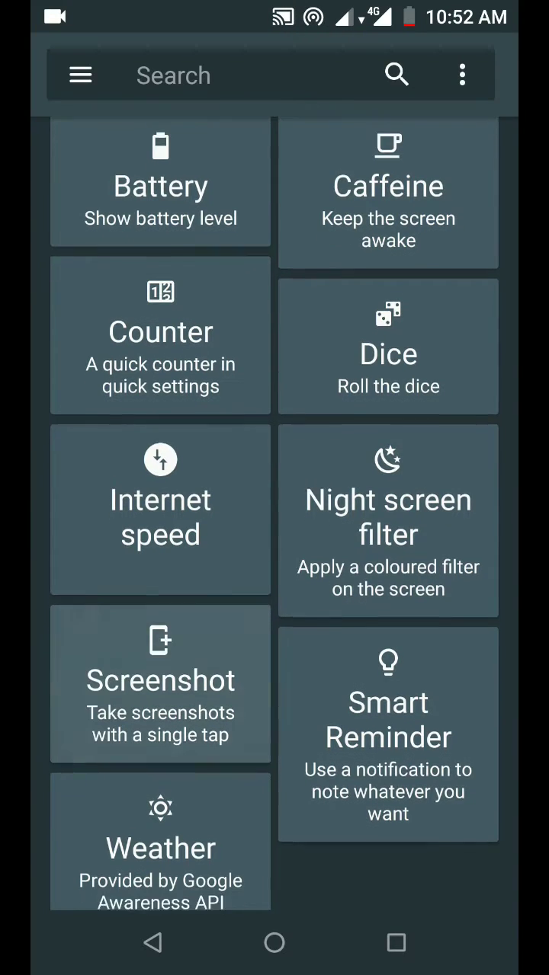
{"action": "left_click", "coordinate": [460, 75]}
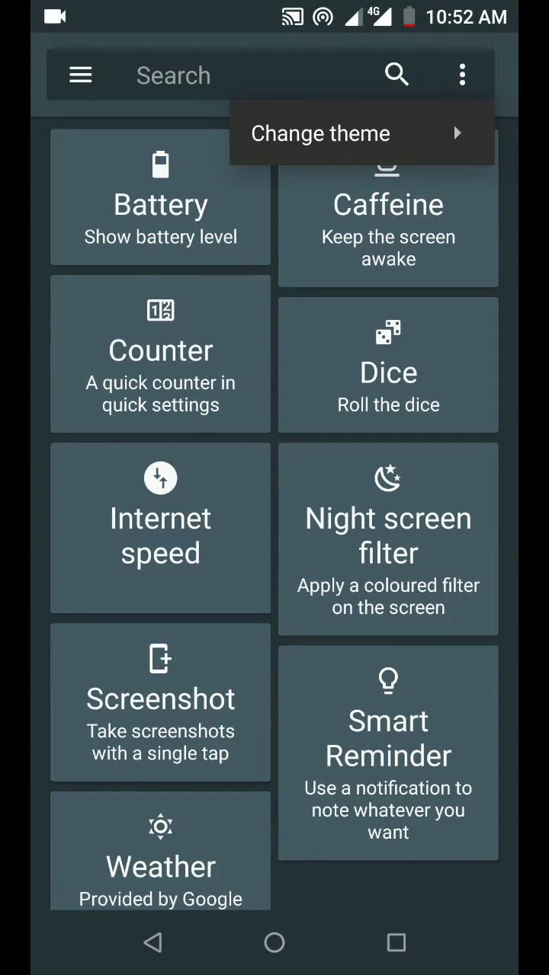
- Enable the Screenshot tile's toggle and acknowledge the notice about adding it
{"action": "left_click", "coordinate": [160, 526]}
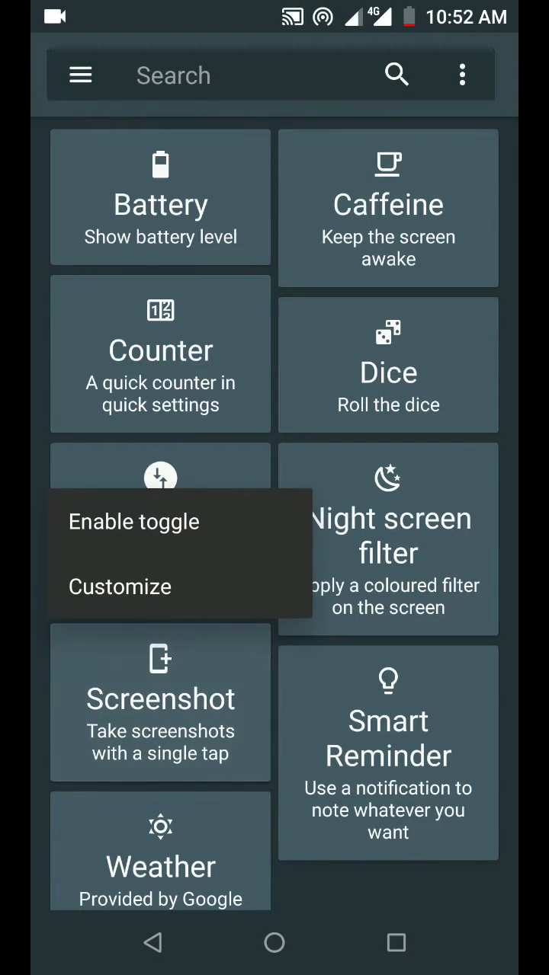
{"action": "left_click", "coordinate": [133, 521]}
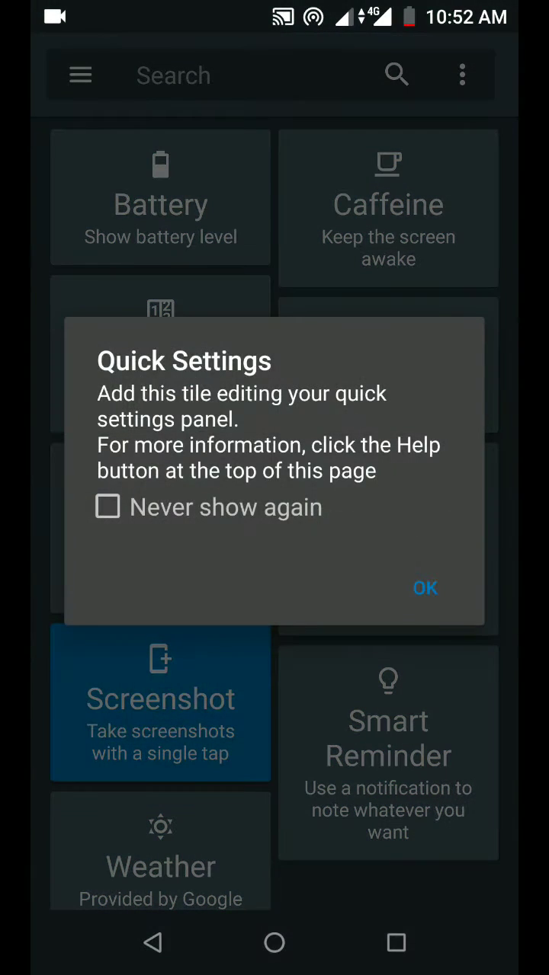
{"action": "left_click", "coordinate": [425, 588]}
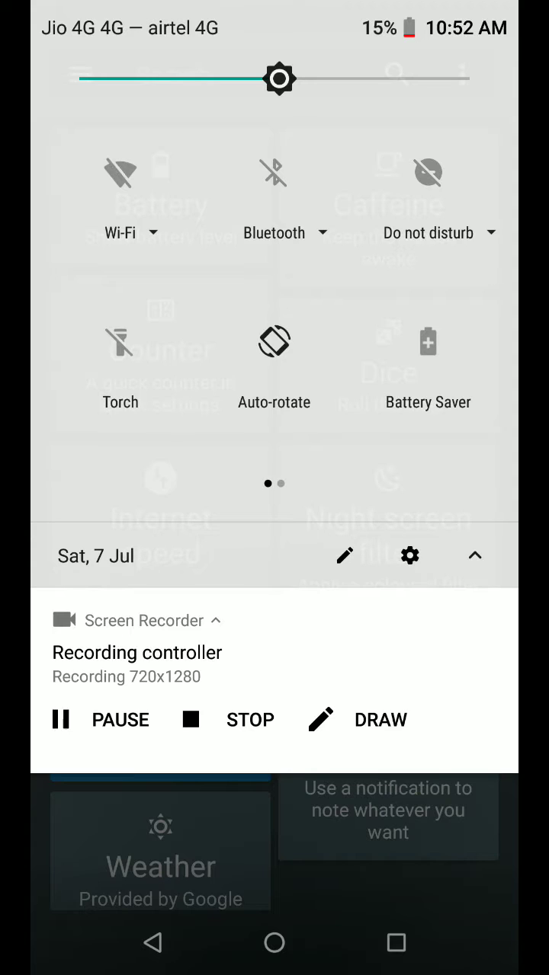
- Enter the quick settings tile editor and drag the Screenshot tile into the active tiles
{"action": "left_click", "coordinate": [344, 555]}
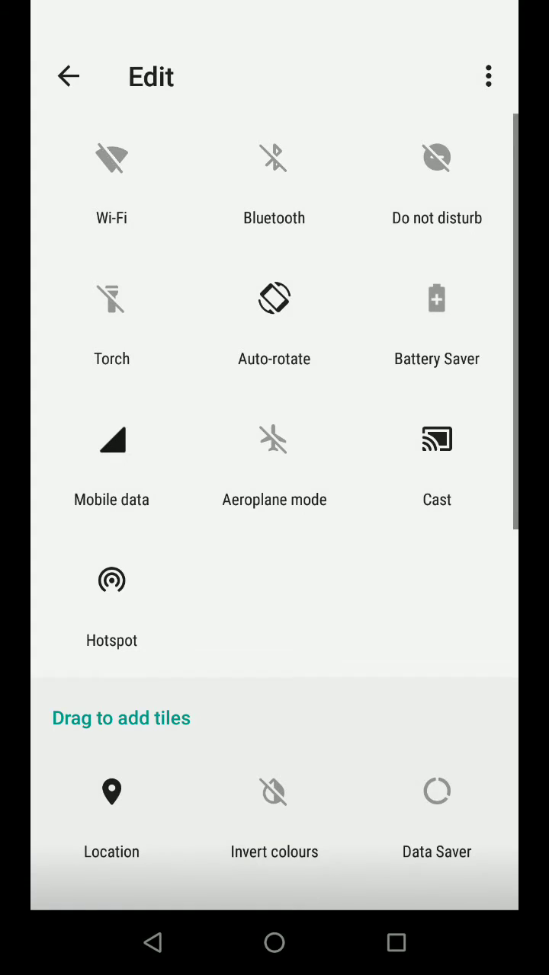
{"action": "scroll", "scroll_direction": "down", "scroll_amount": 3}
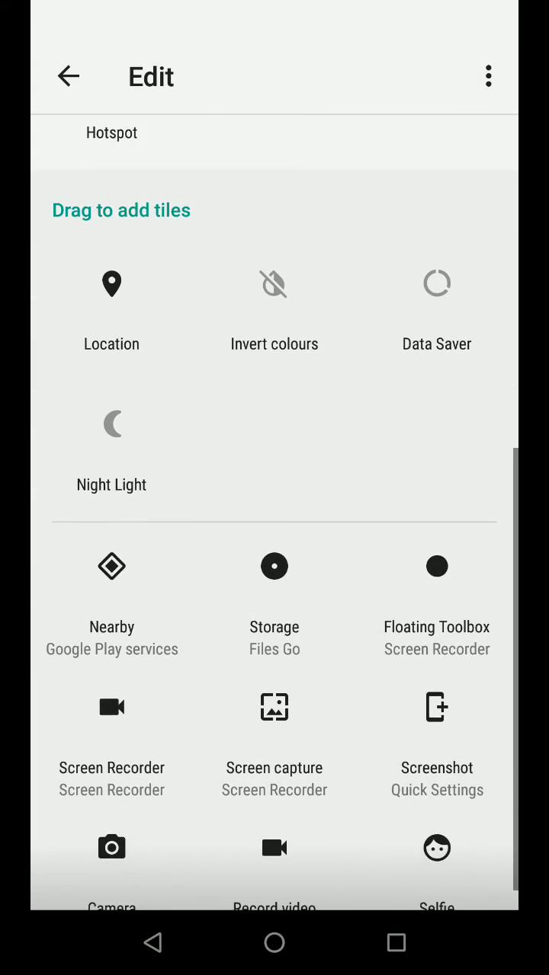
{"action": "scroll", "scroll_direction": "up", "scroll_amount": 3}
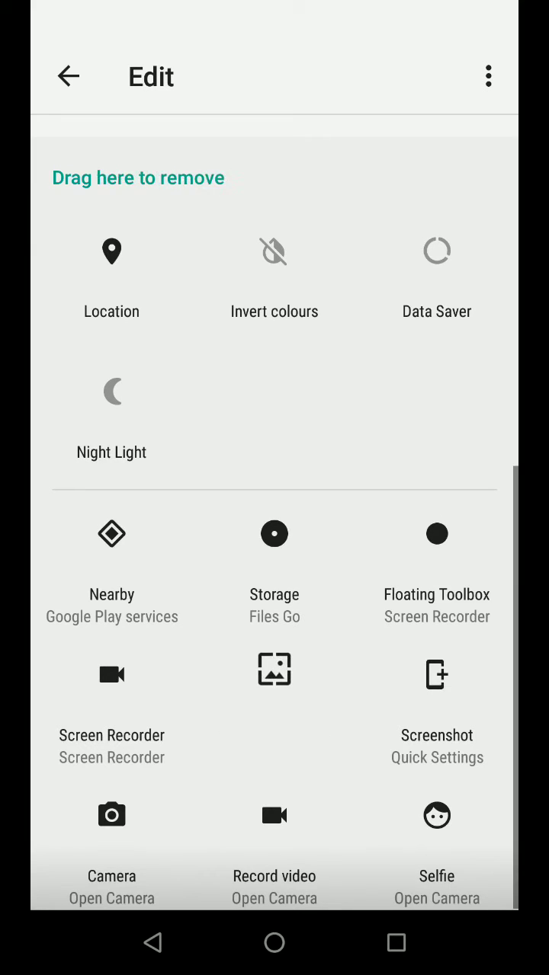
{"action": "left_click_drag", "start_coordinate": [274, 669], "coordinate": [260, 385]}
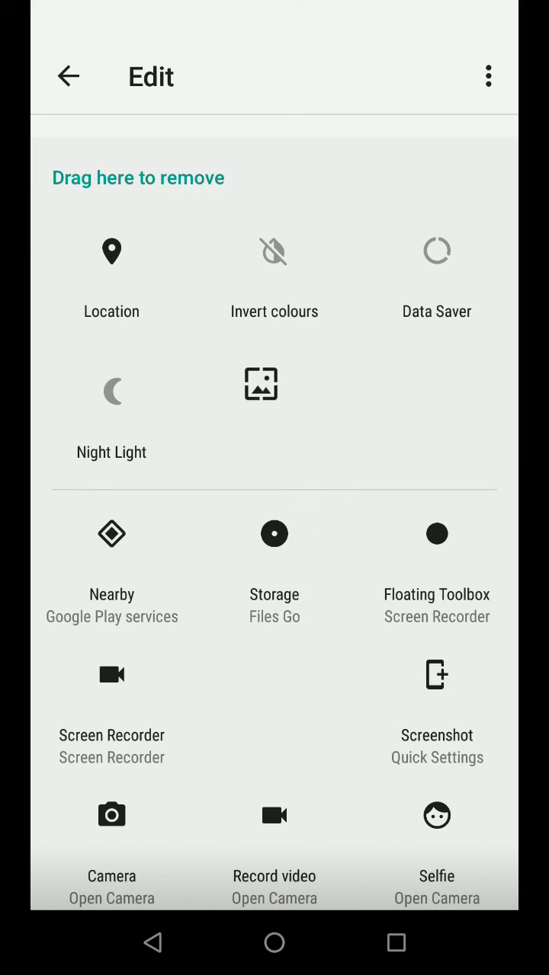
{"action": "left_click_drag", "start_coordinate": [261, 384], "coordinate": [274, 674]}
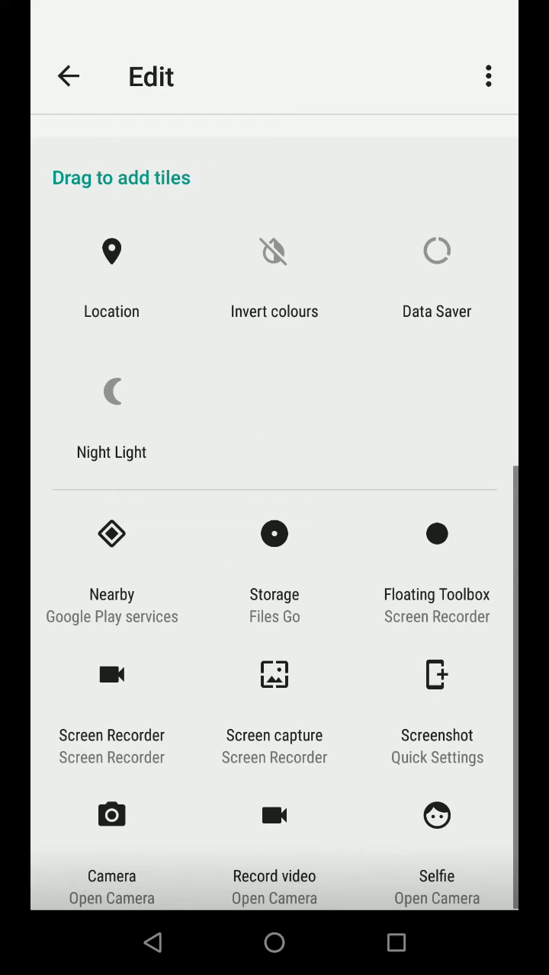
- Review the tile layout and leave the editor back to the quick settings panel
{"action": "scroll", "scroll_direction": "down", "scroll_amount": 3}
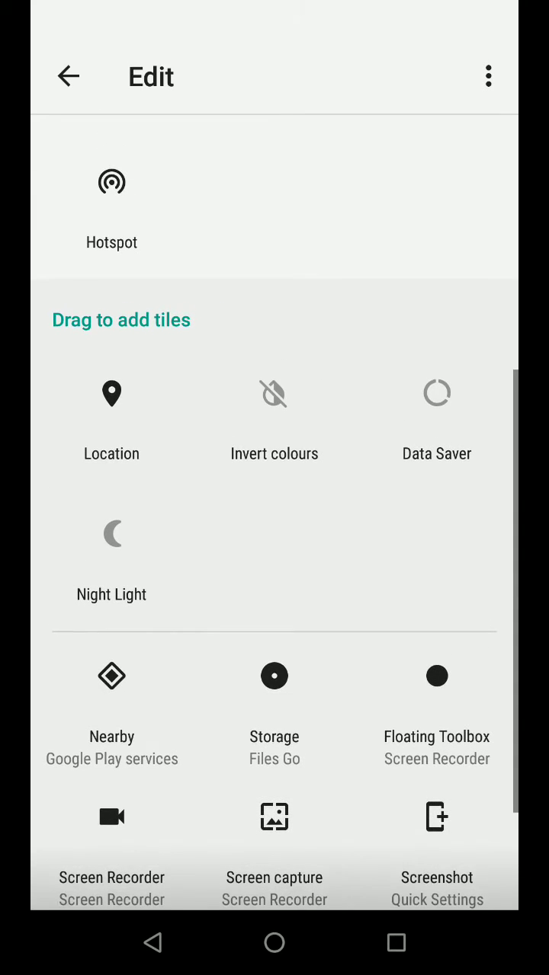
{"action": "scroll", "scroll_direction": "down", "scroll_amount": 3}
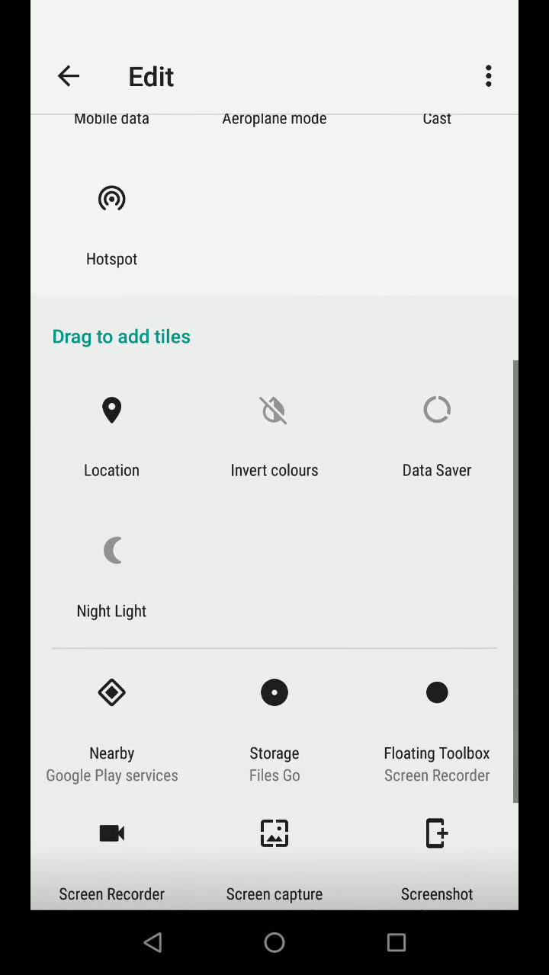
{"action": "scroll", "scroll_direction": "up", "scroll_amount": 3}
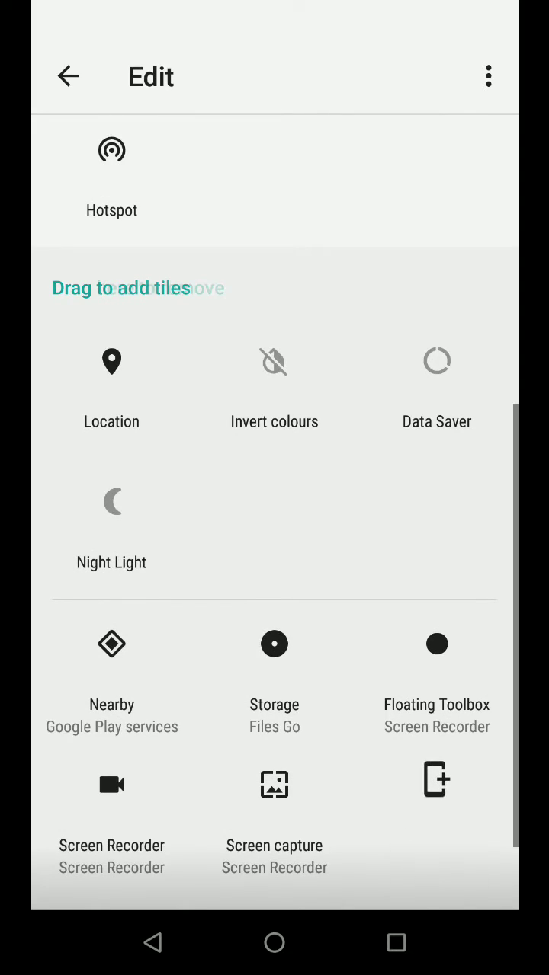
{"action": "scroll", "scroll_direction": "up", "scroll_amount": 3}
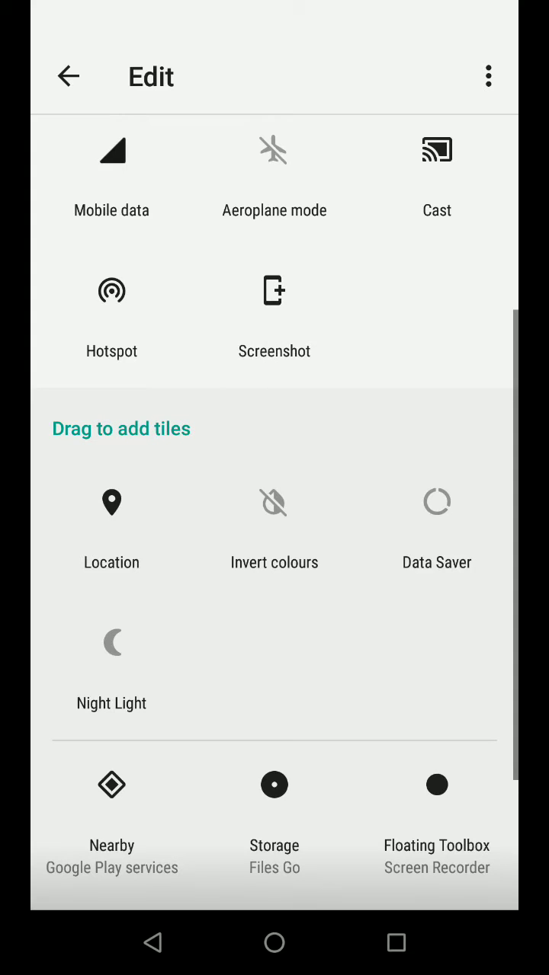
{"action": "left_click", "coordinate": [67, 76]}
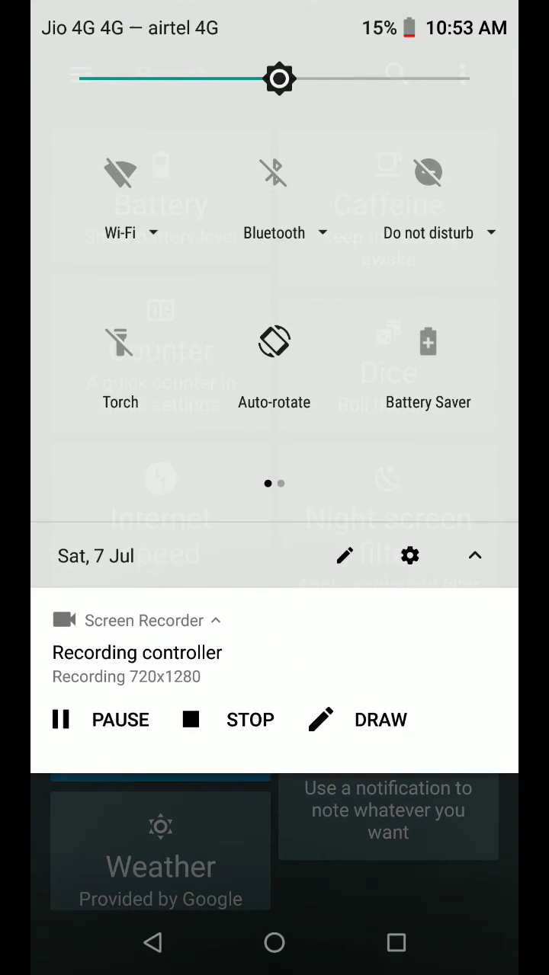
- Use the Screenshot tile and allow access to photos, media and files, reaching the capture prompt
{"action": "scroll", "scroll_direction": "left", "scroll_amount": 3}
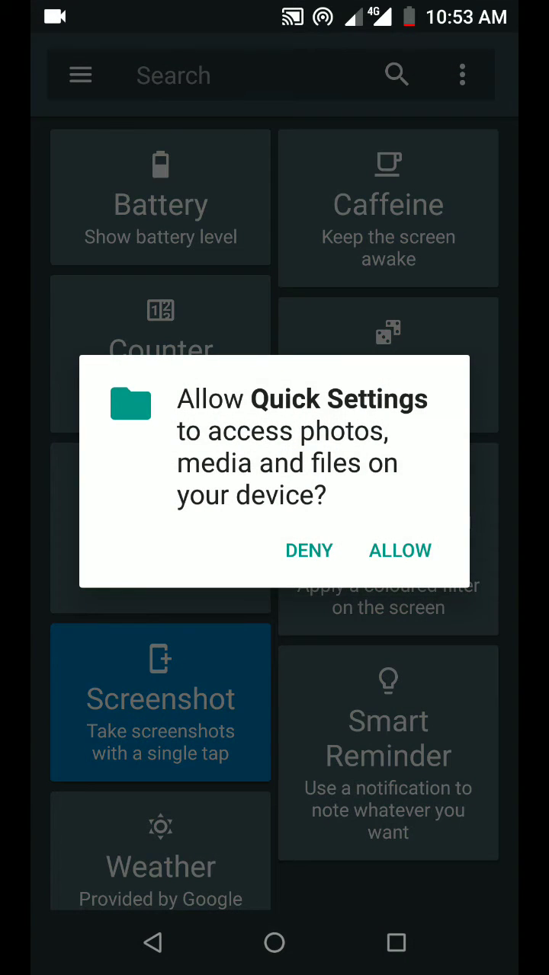
{"action": "left_click", "coordinate": [399, 550]}
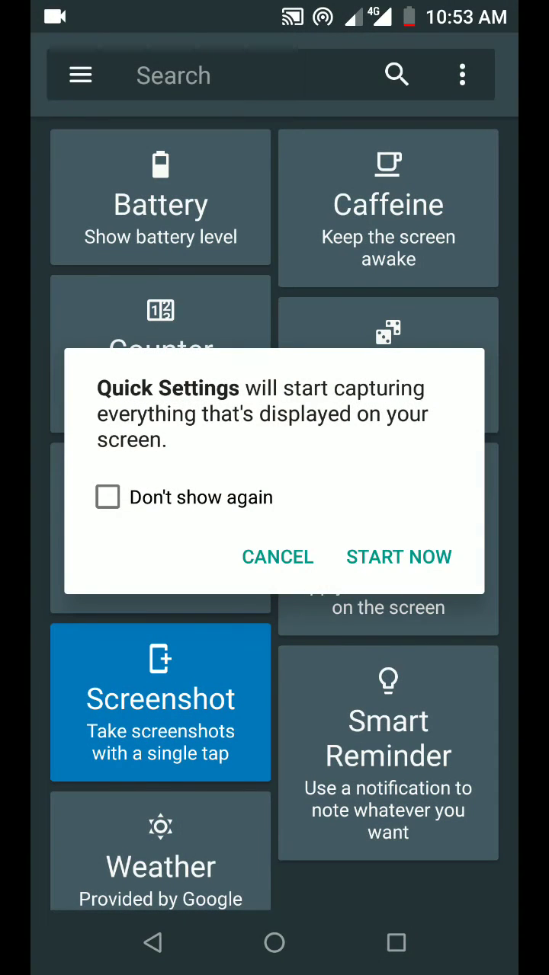